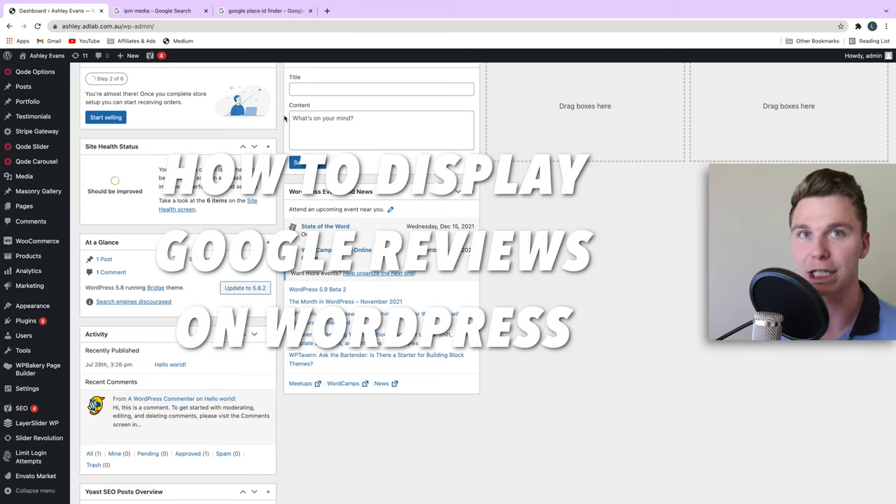
Step: Return to the WordPress dashboard and go to Plugins > Add New
click(157, 11)
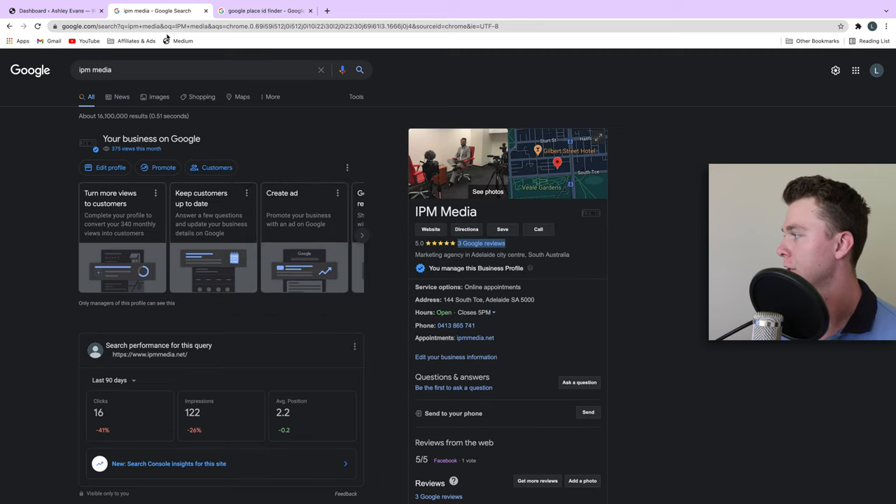
click(52, 11)
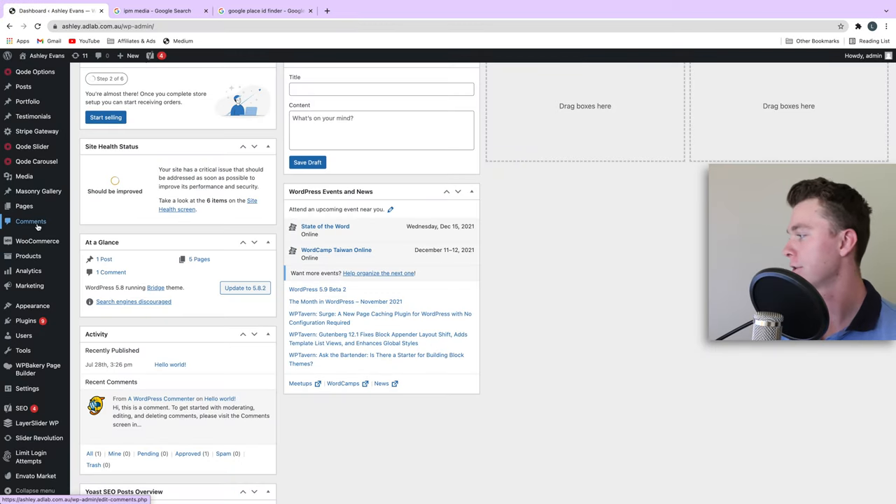
click(25, 320)
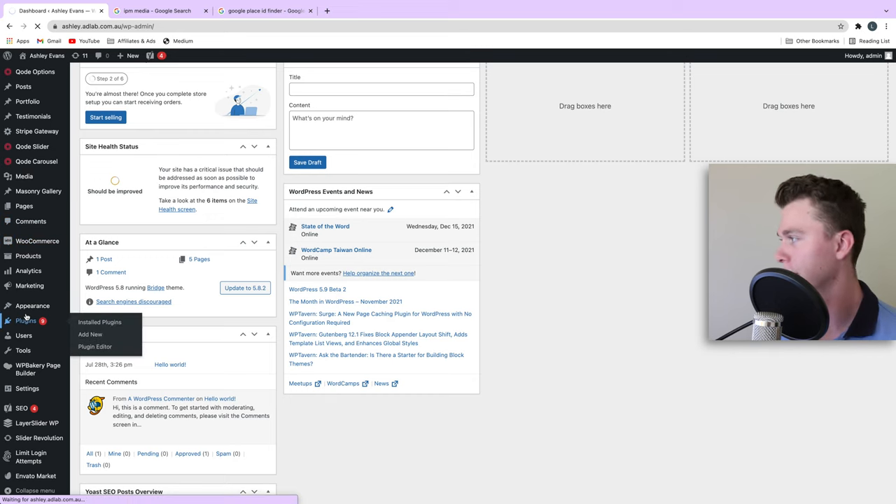
mouse_move(321, 204)
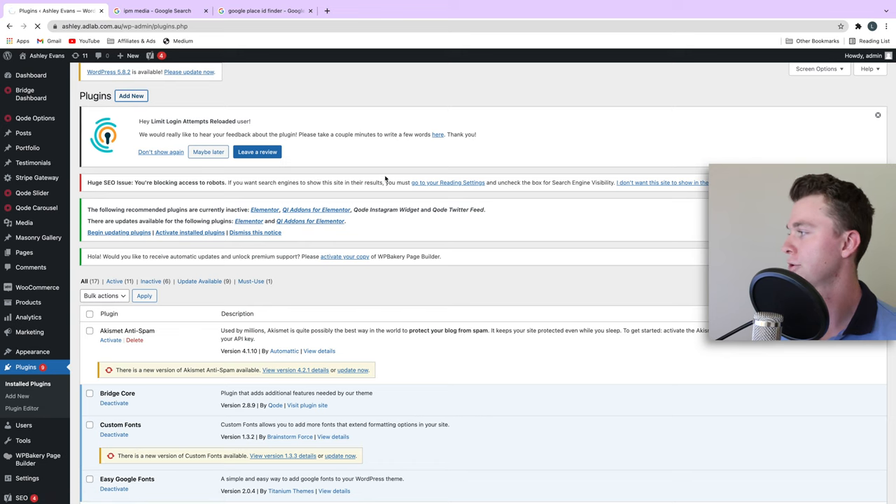
click(131, 96)
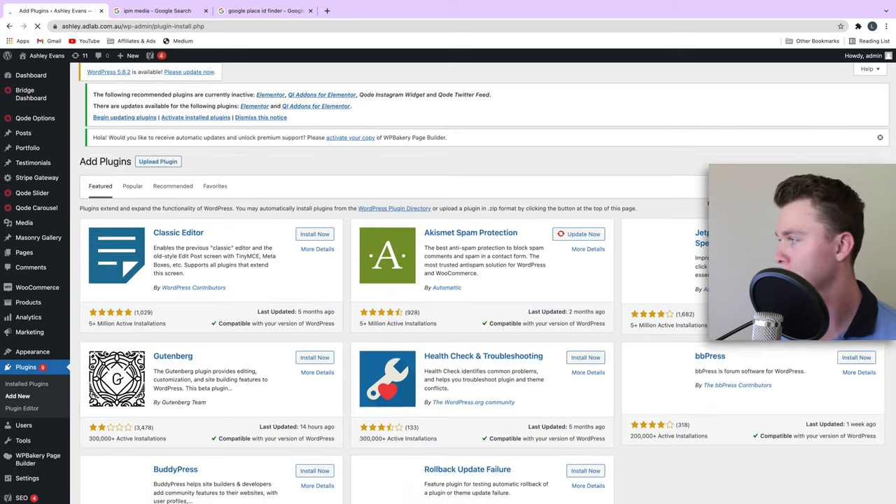
Step: Install and activate the Widgets for Google Reviews plugin by Trustindex.io
scroll(down, 3)
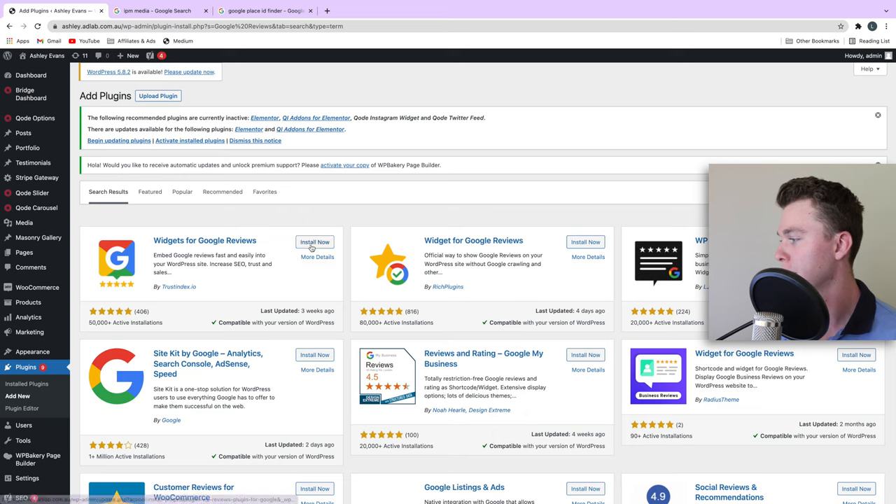
click(315, 241)
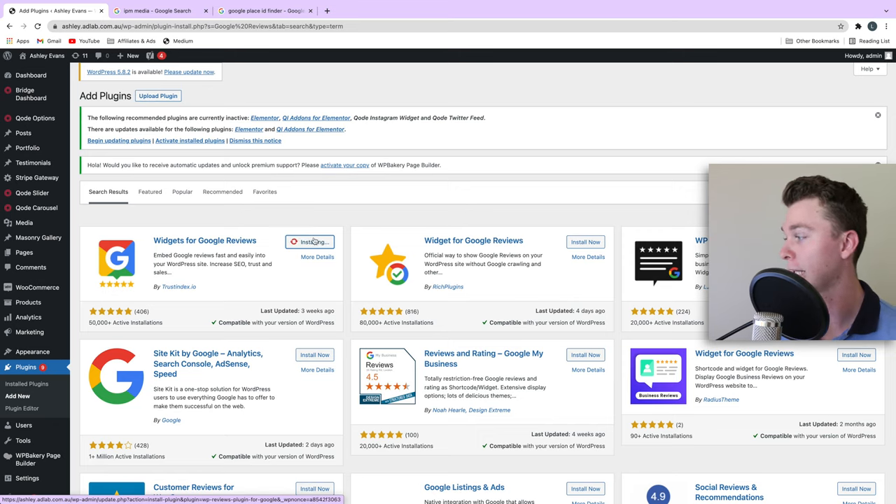
click(310, 242)
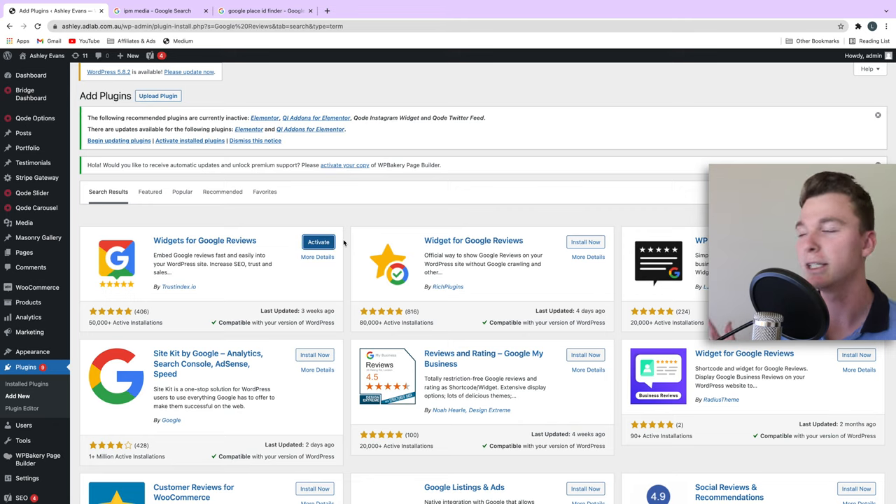
click(318, 241)
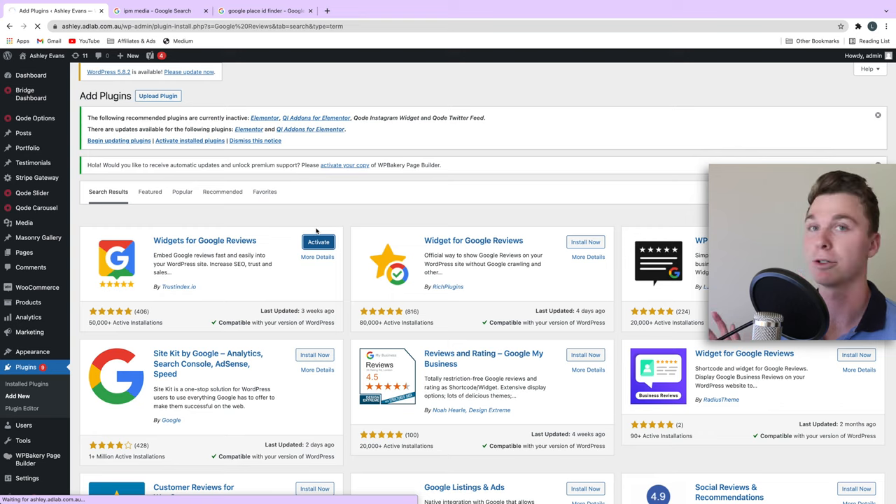
click(262, 10)
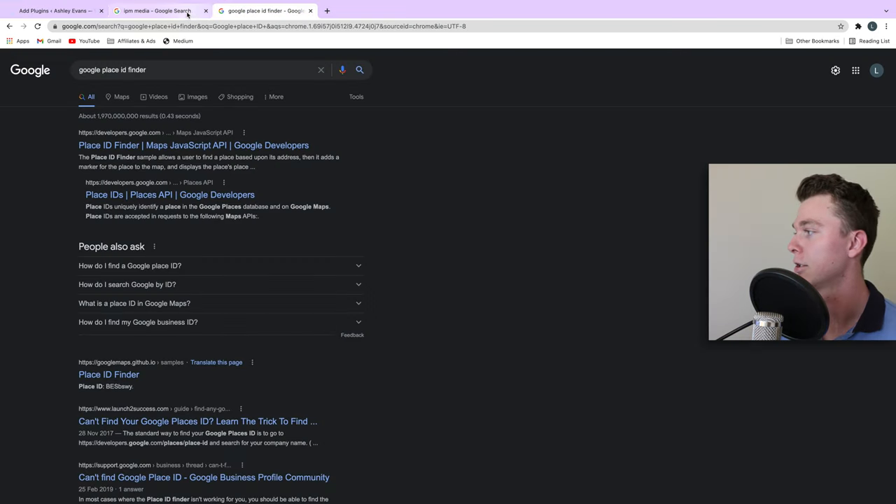
Step: Scroll the Installed Plugins list down to the activated Widgets for Google Reviews
click(154, 33)
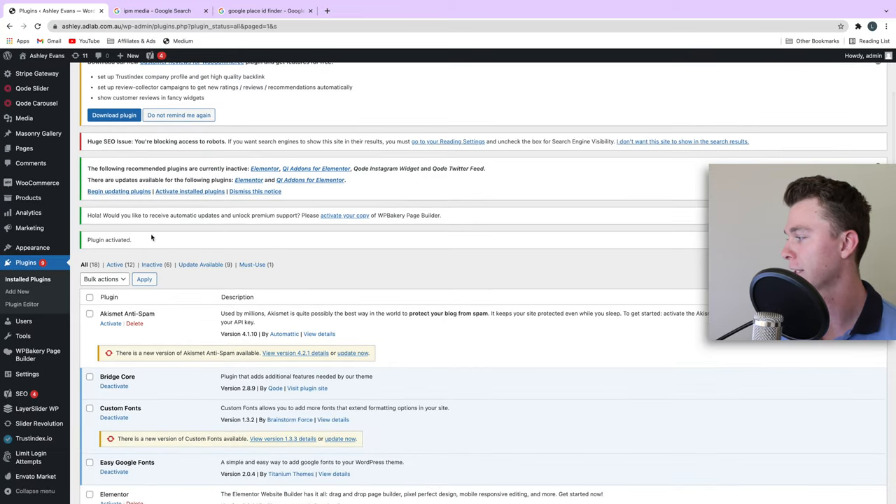
scroll(down, 3)
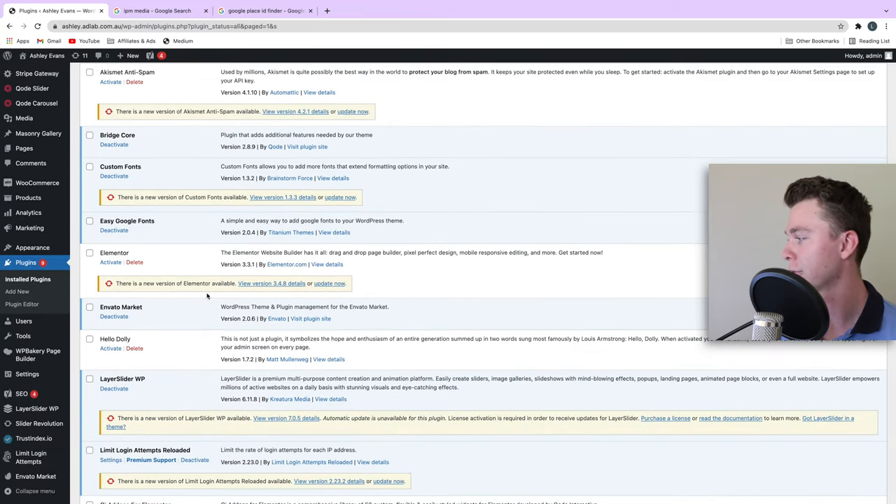
scroll(down, 3)
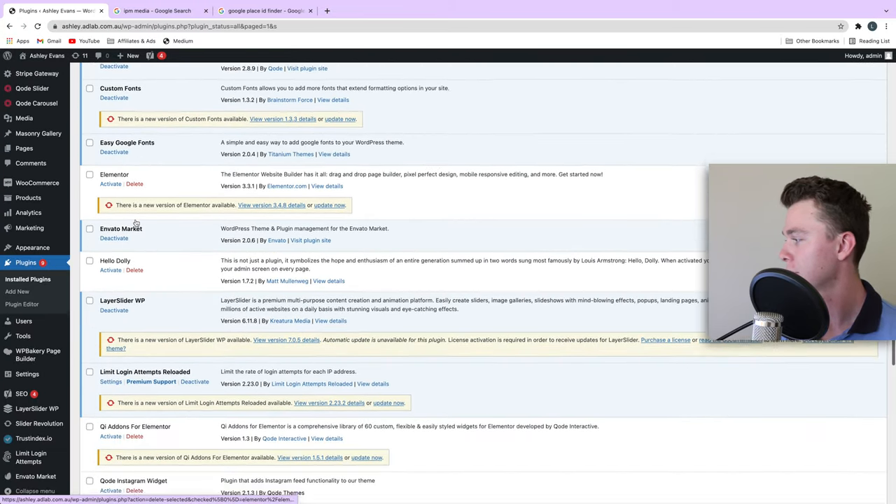
scroll(down, 3)
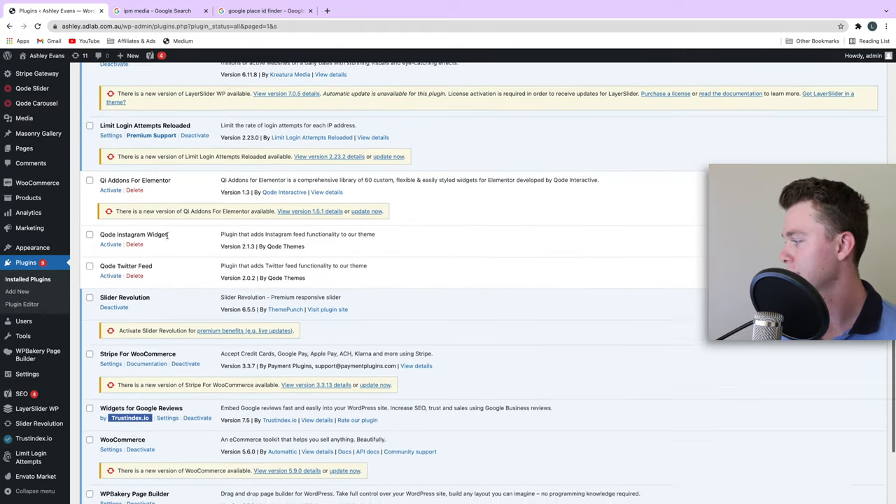
scroll(down, 3)
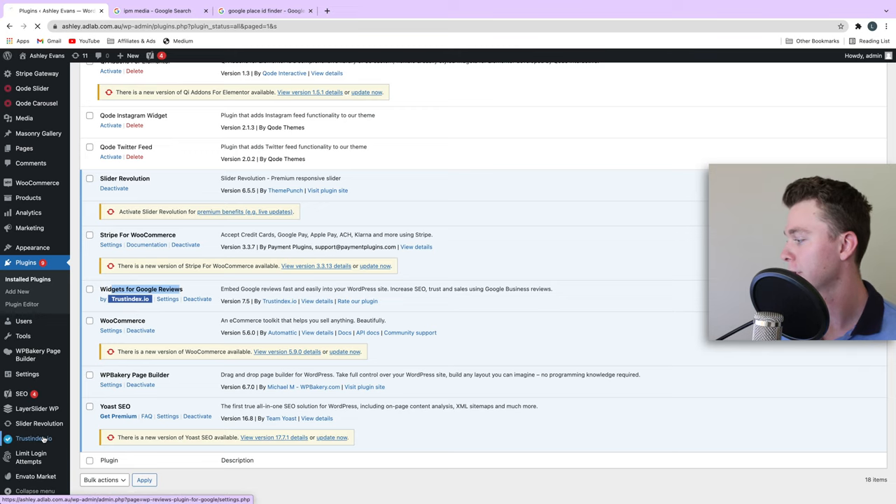
Step: Open Trustindex.io at the Connect Google platform step, then view the Place ID finder results
click(168, 298)
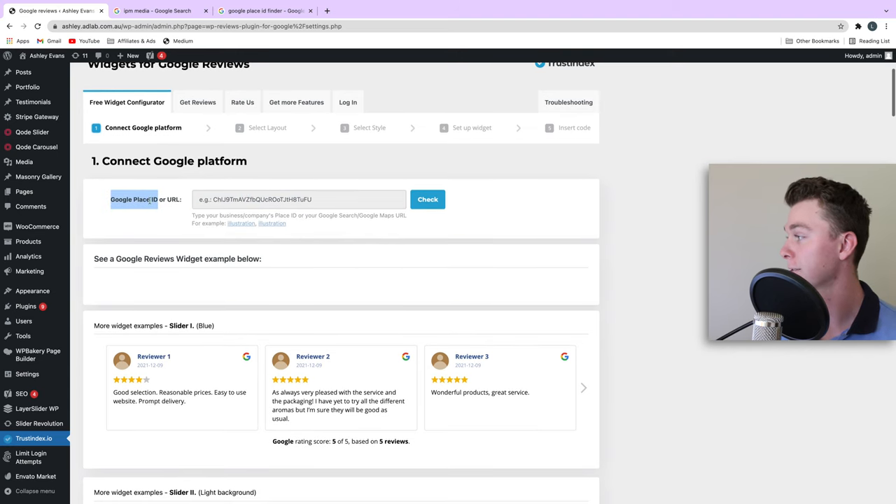
click(161, 11)
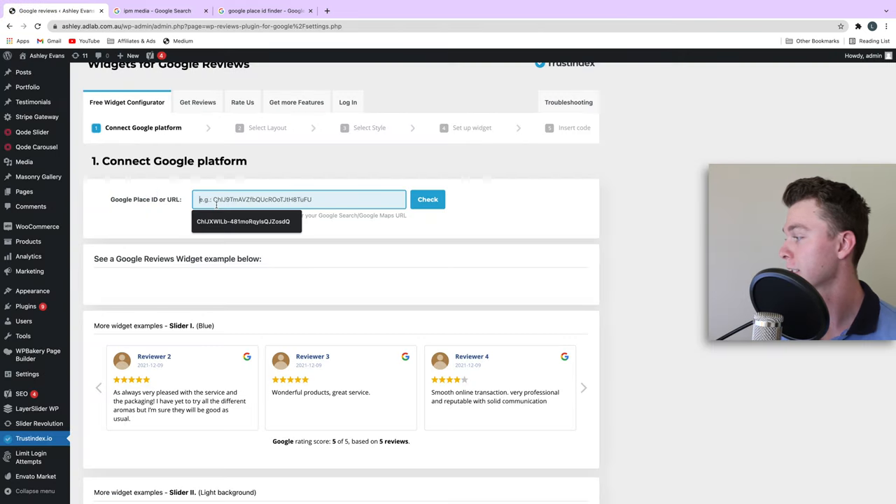
click(262, 10)
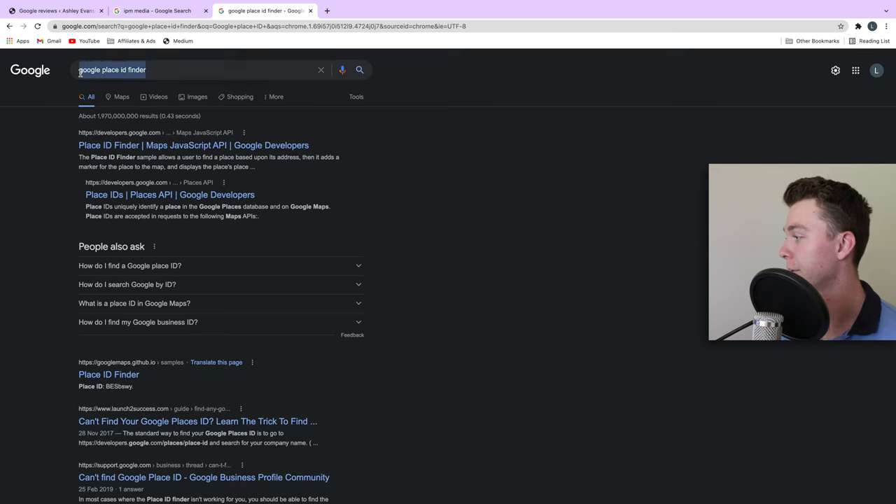
Step: Search the Place ID Finder map for 'IPM Media' in Satellite view, then return to Trustindex
click(193, 145)
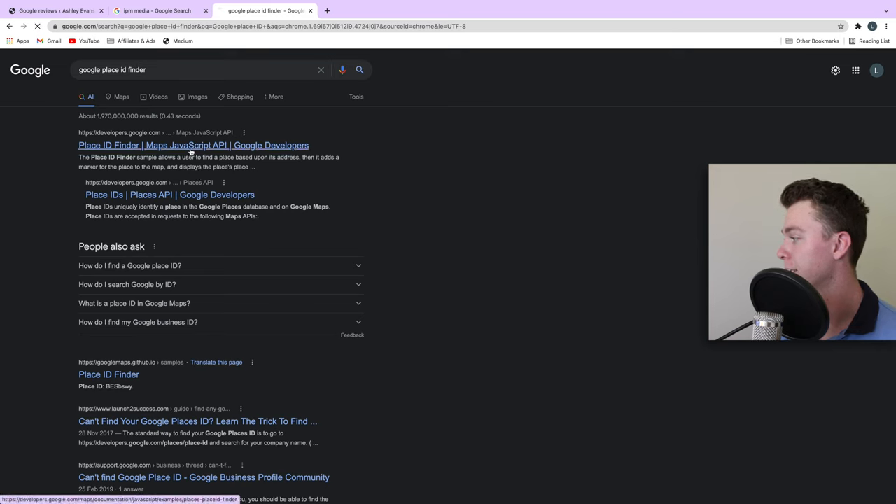
click(193, 145)
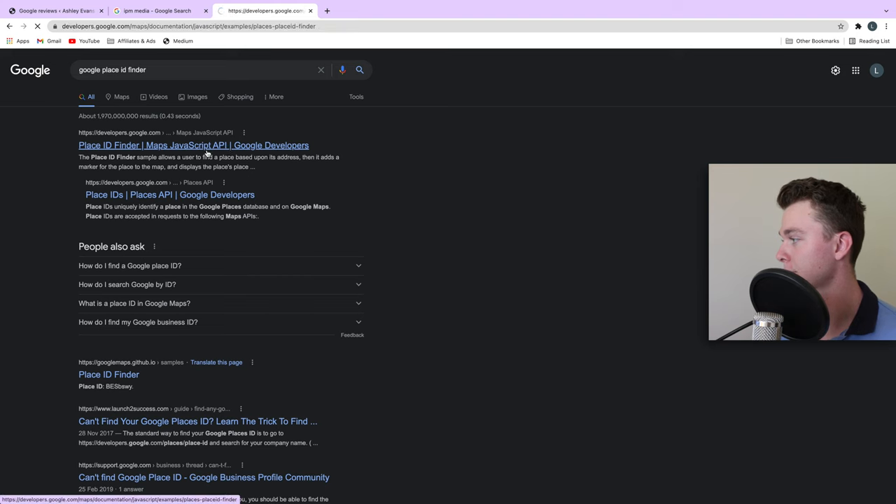
click(193, 145)
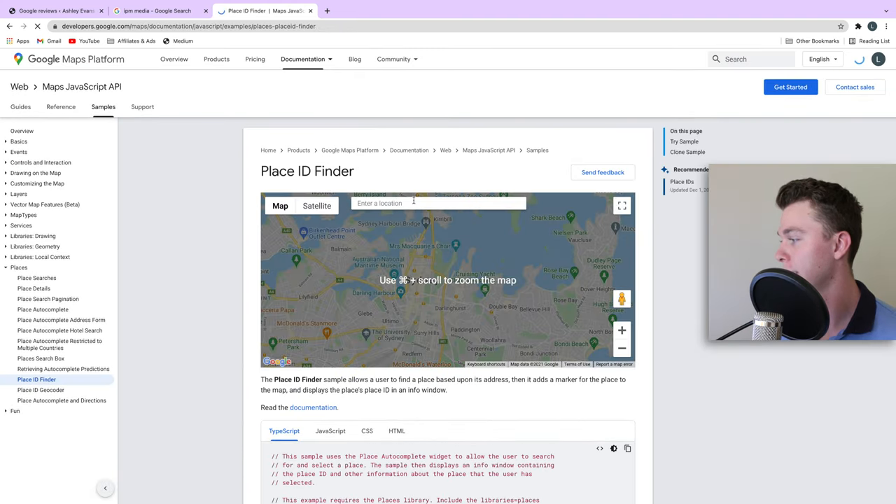
text(IP)
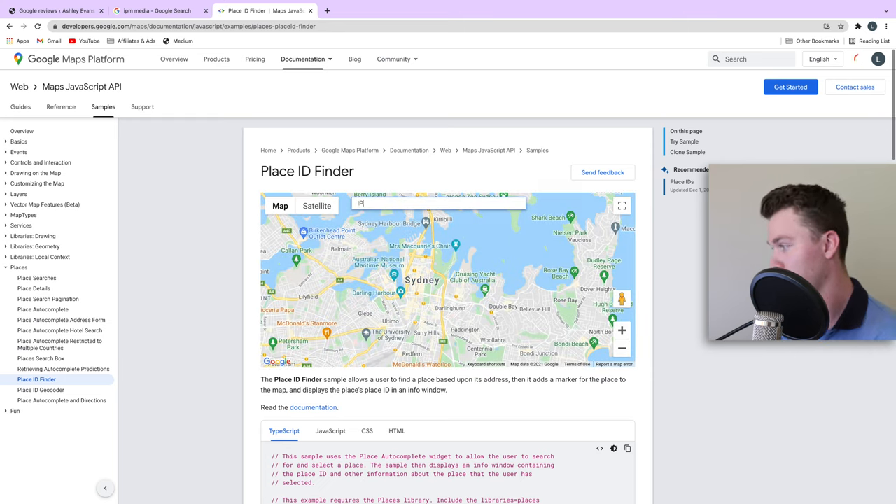
text(PM Media)
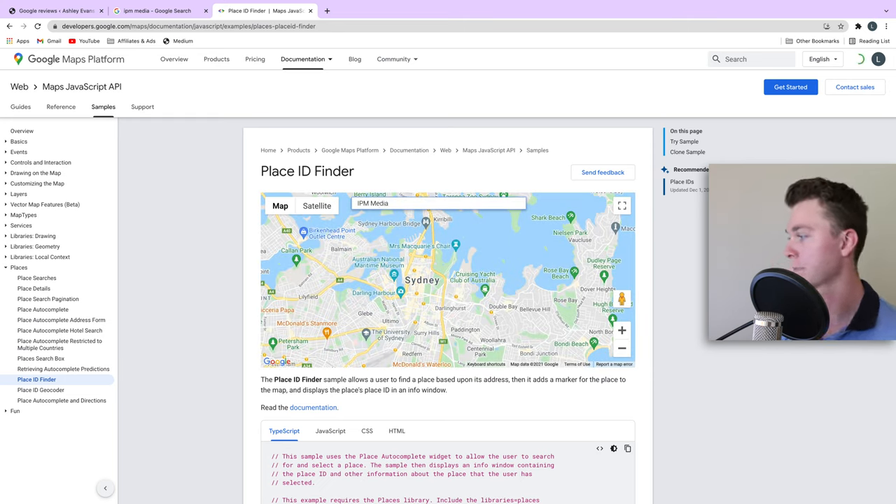
click(316, 205)
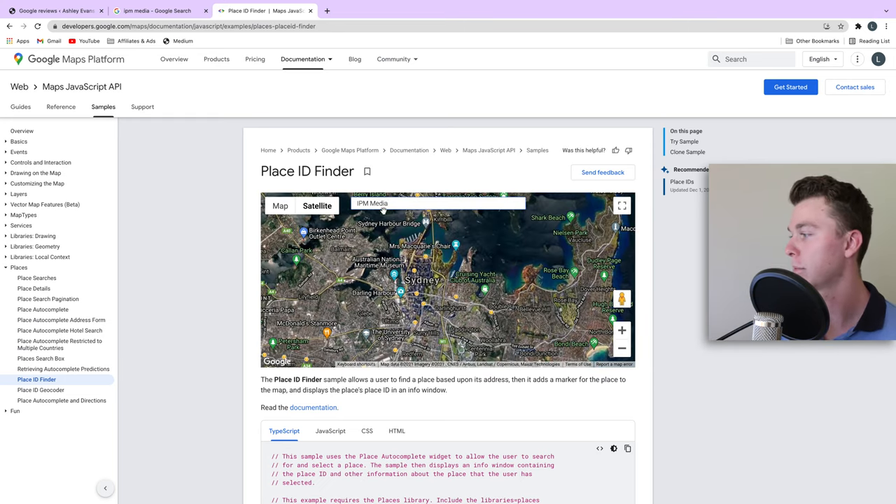
double_click(372, 203)
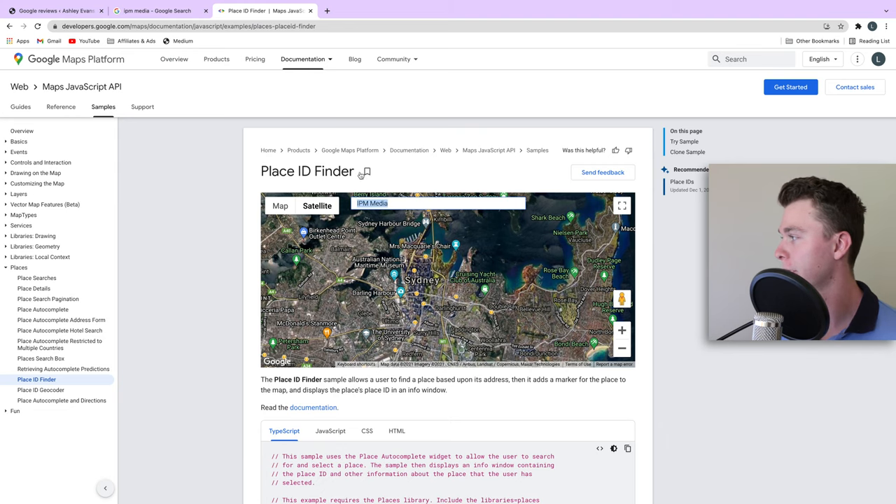
click(56, 11)
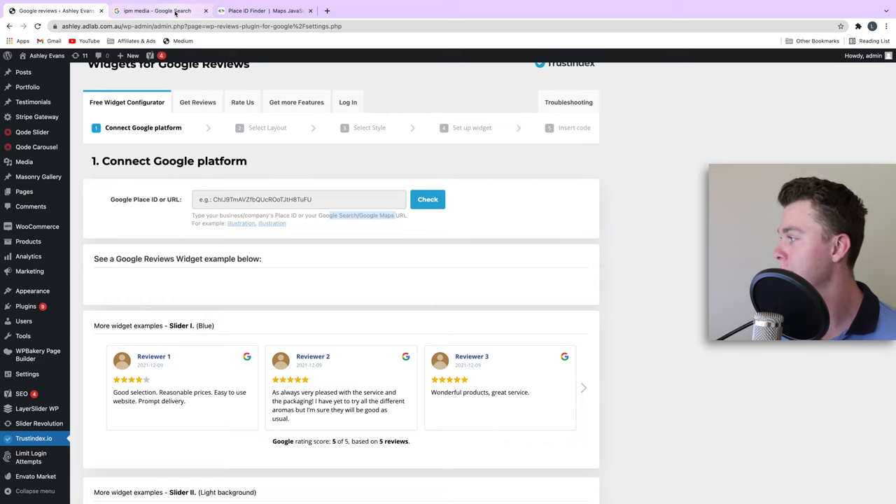
Step: Open the IPM Media listing from its Google search results in Google Maps
click(157, 11)
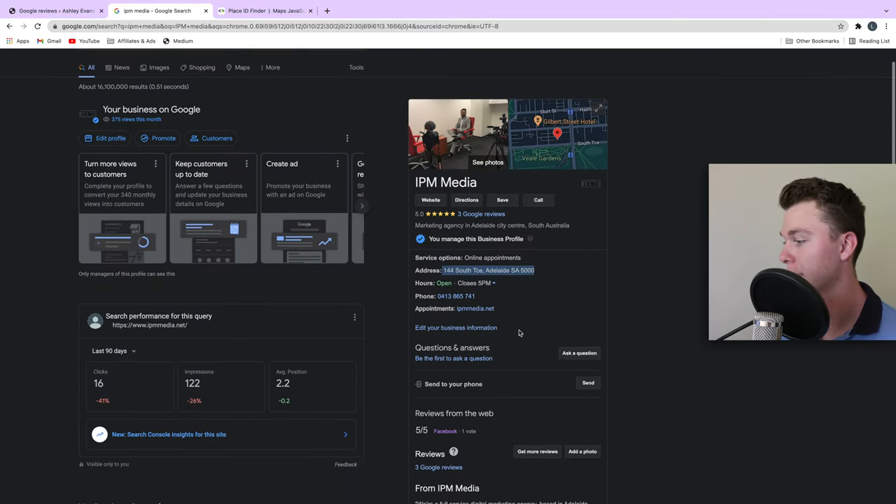
click(588, 382)
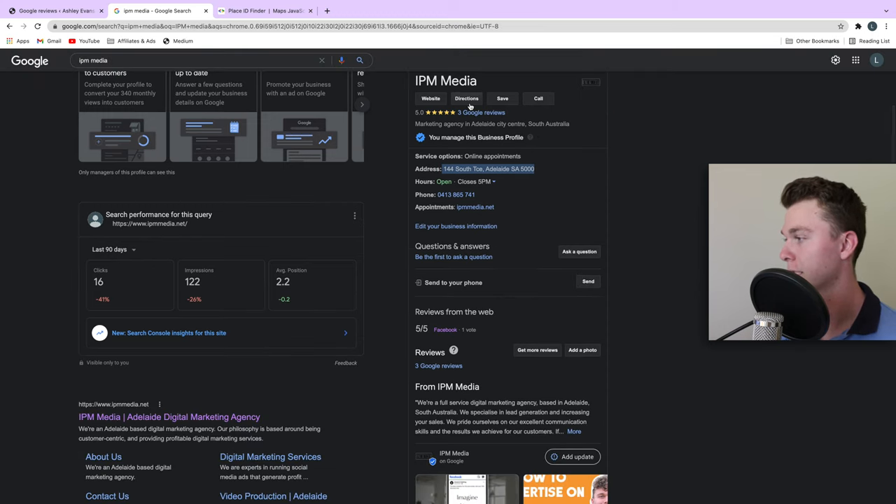
click(466, 98)
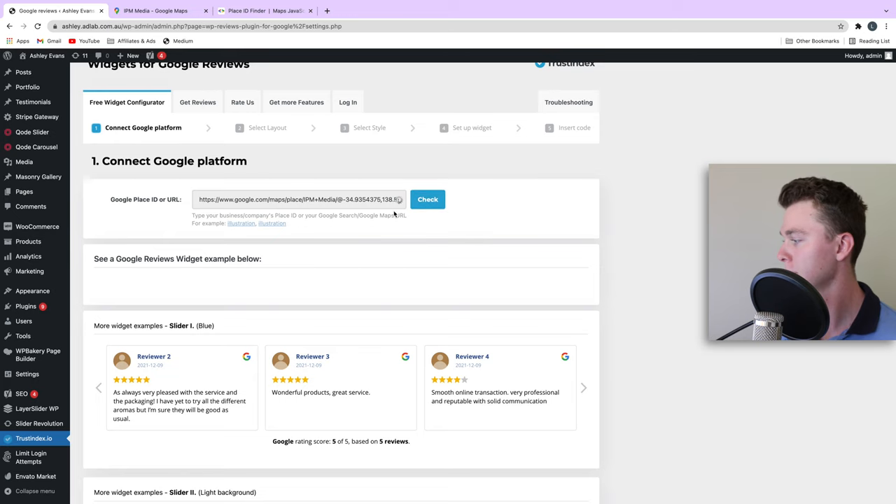
Step: Check the pasted Maps URL and connect IPM Media at 144 South Tce, Adelaide
click(427, 199)
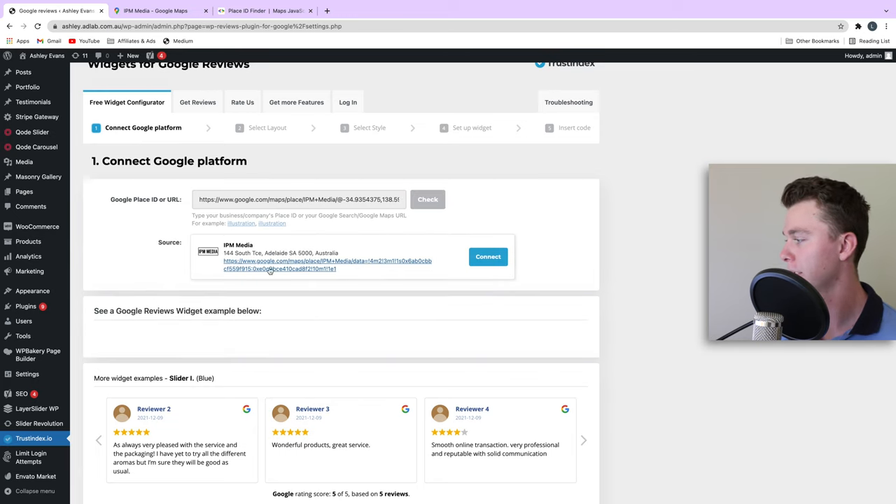
click(487, 256)
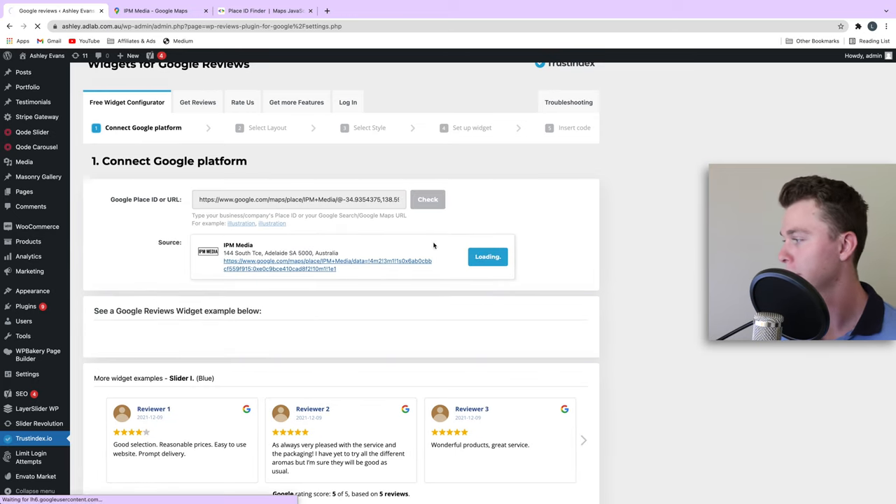
click(262, 11)
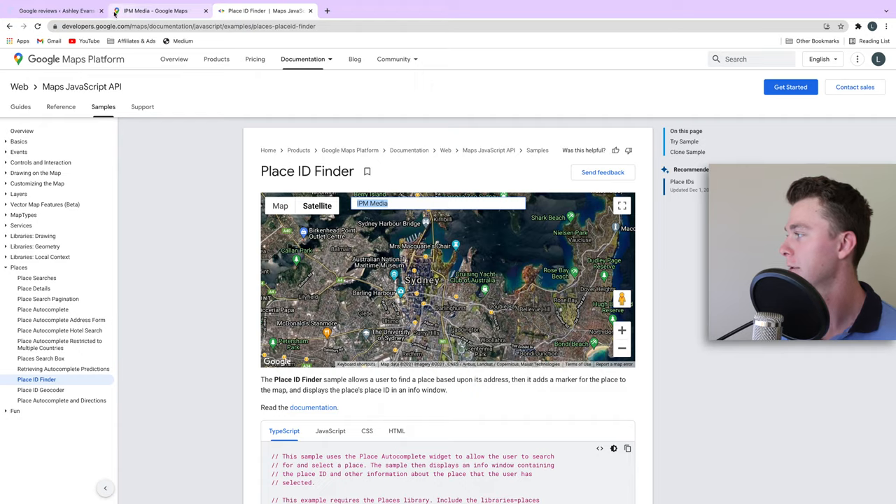
click(56, 11)
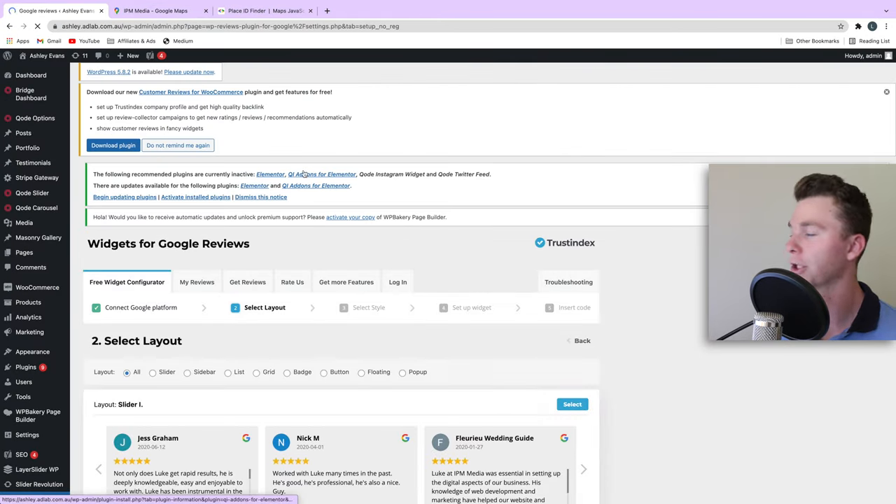
Step: Browse the Sidebar, List and Grid layout previews in Select Layout
scroll(down, 3)
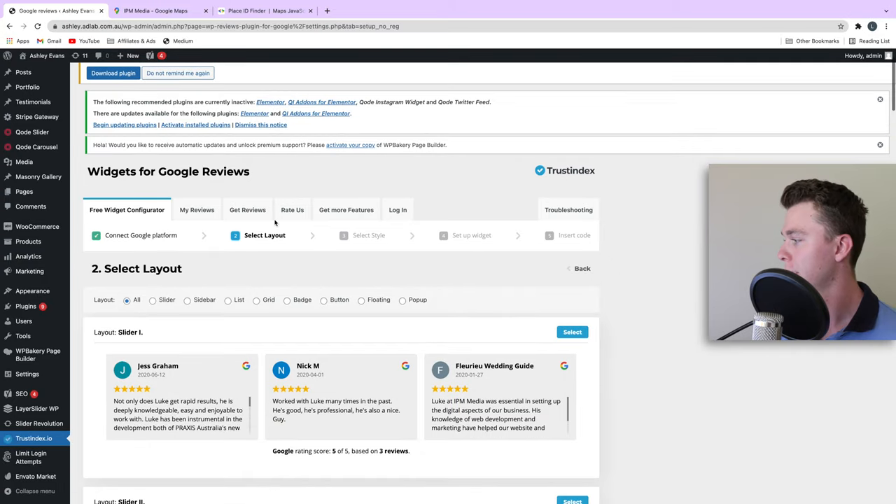
scroll(down, 3)
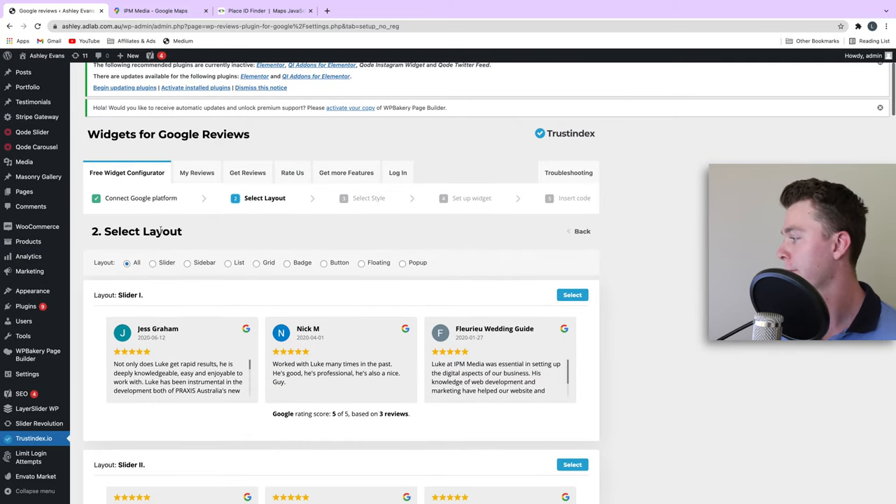
scroll(down, 3)
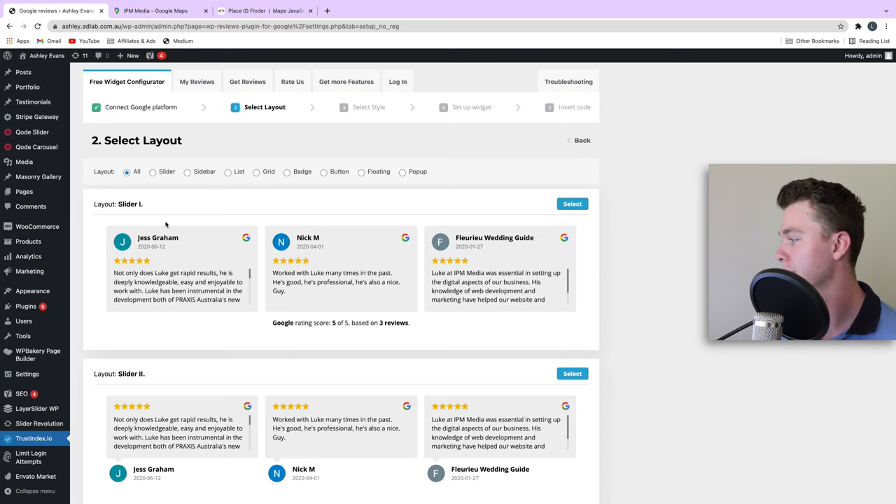
scroll(down, 3)
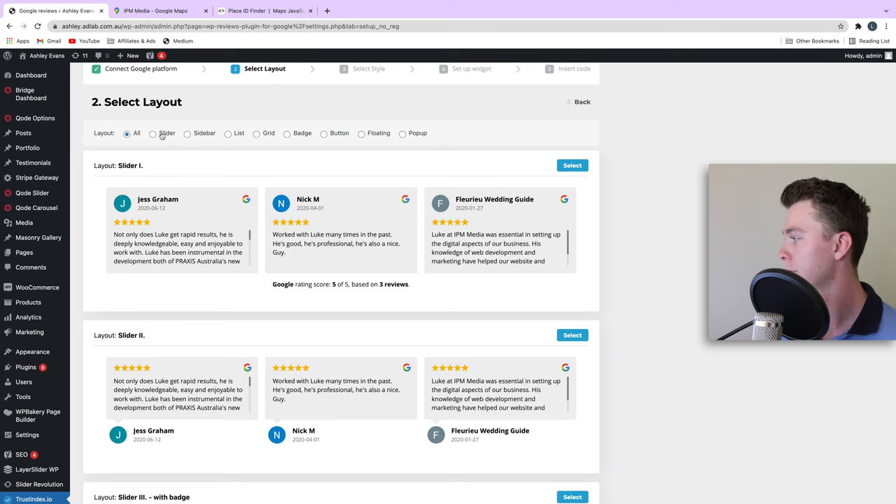
click(187, 134)
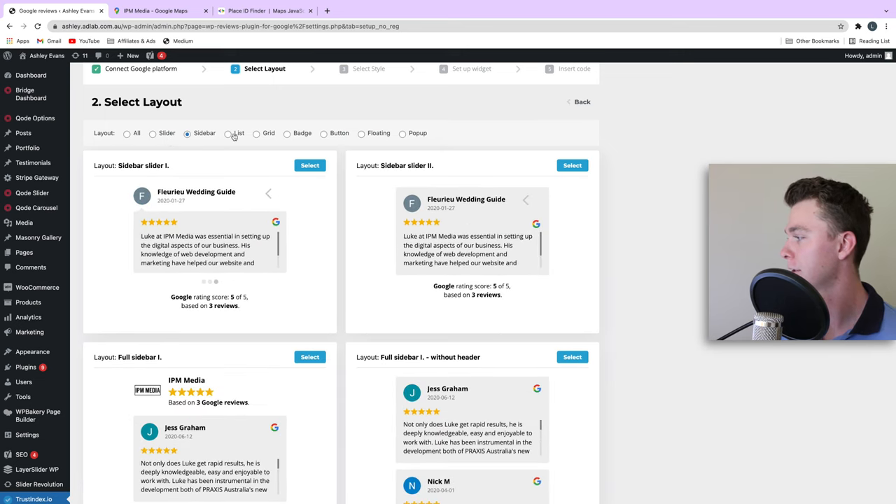
click(229, 133)
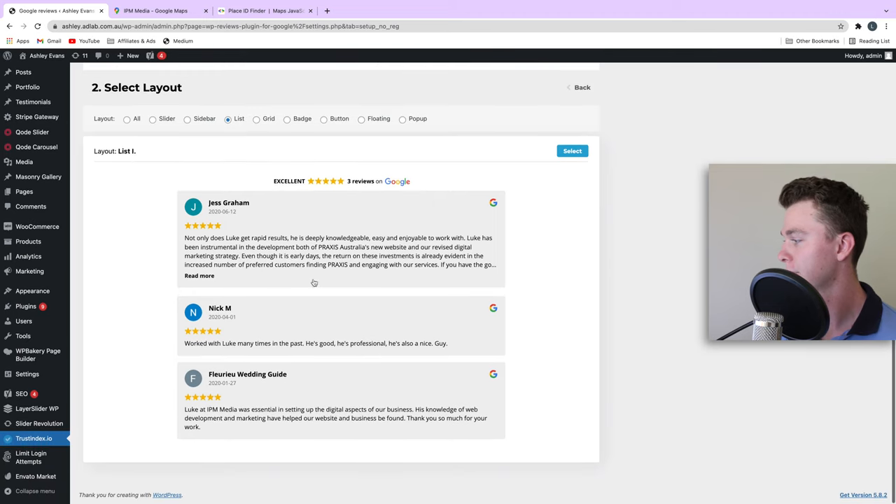
scroll(up, 3)
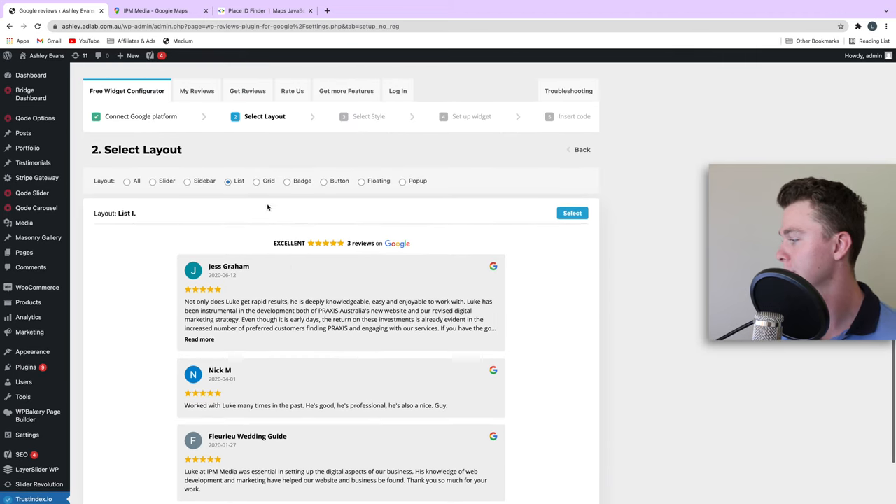
click(256, 180)
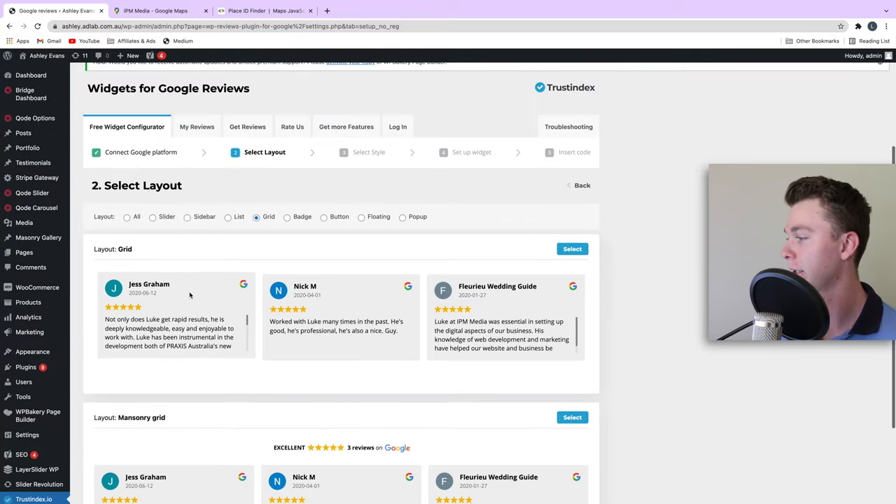
Step: Preview the Badge and Floating layouts, then filter back to Button layouts
click(287, 216)
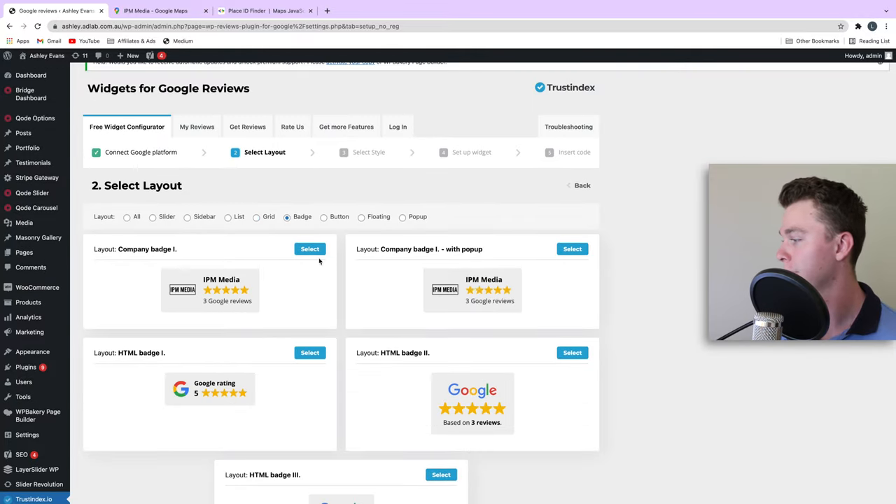
scroll(down, 3)
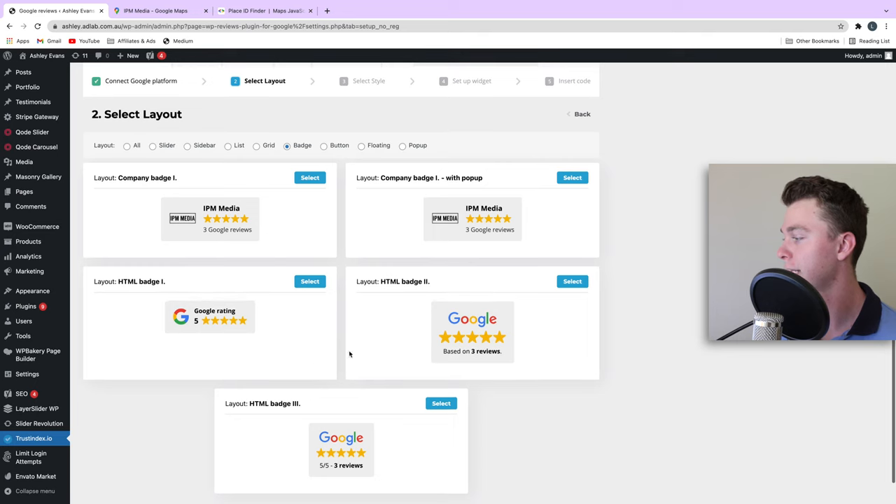
mouse_move(522, 248)
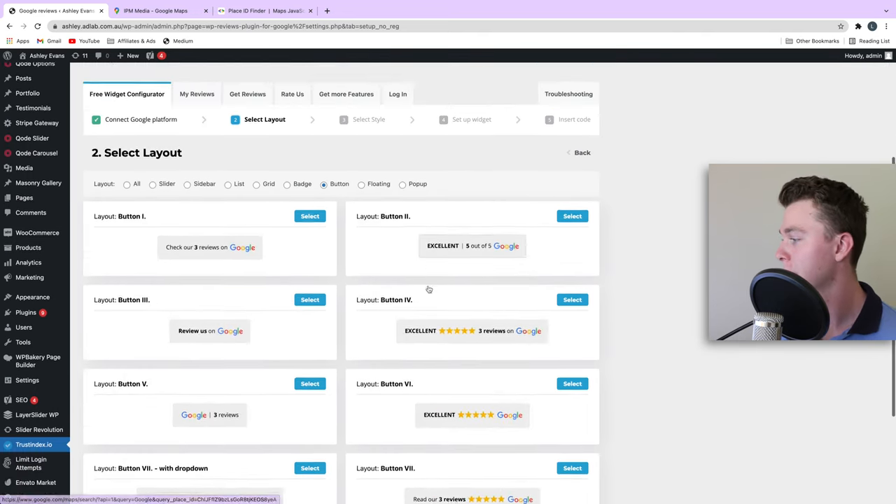
scroll(down, 3)
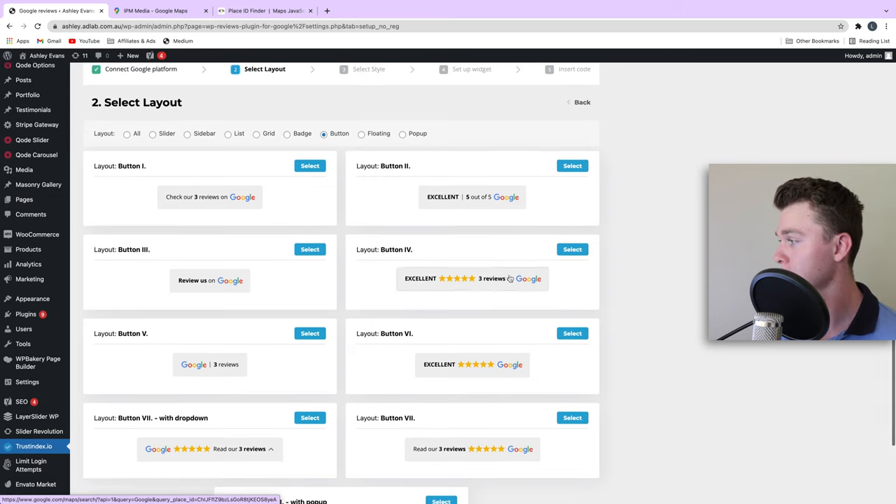
click(361, 145)
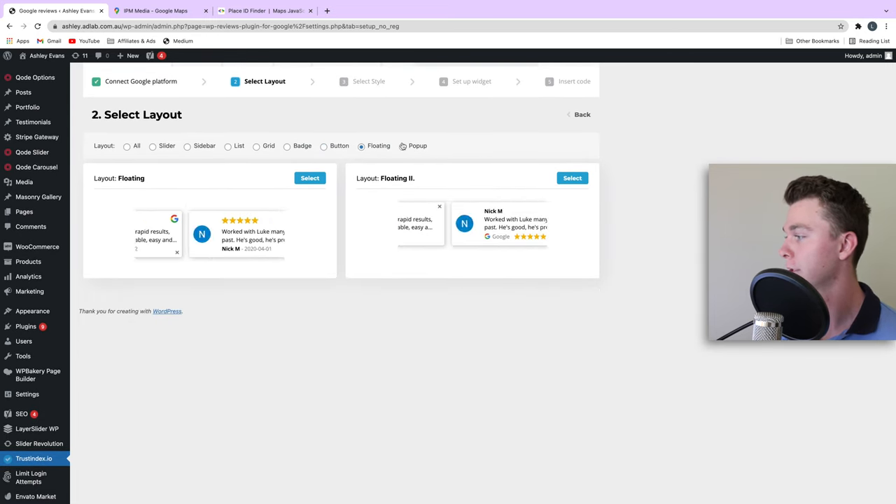
click(287, 146)
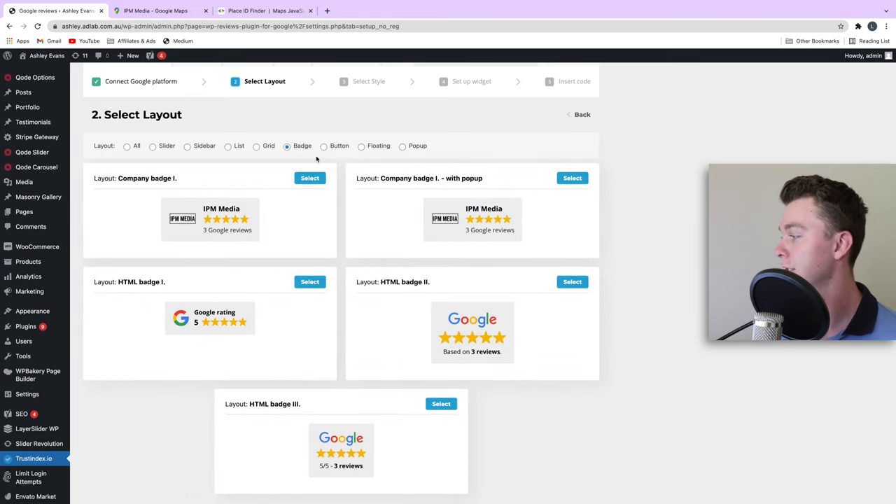
click(323, 145)
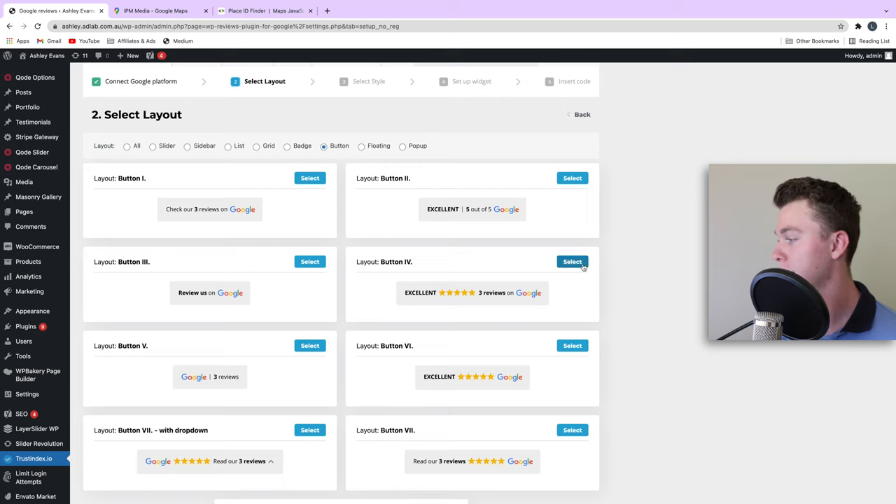
Step: Select the Button IV layout, then the Drop shadow style
click(572, 261)
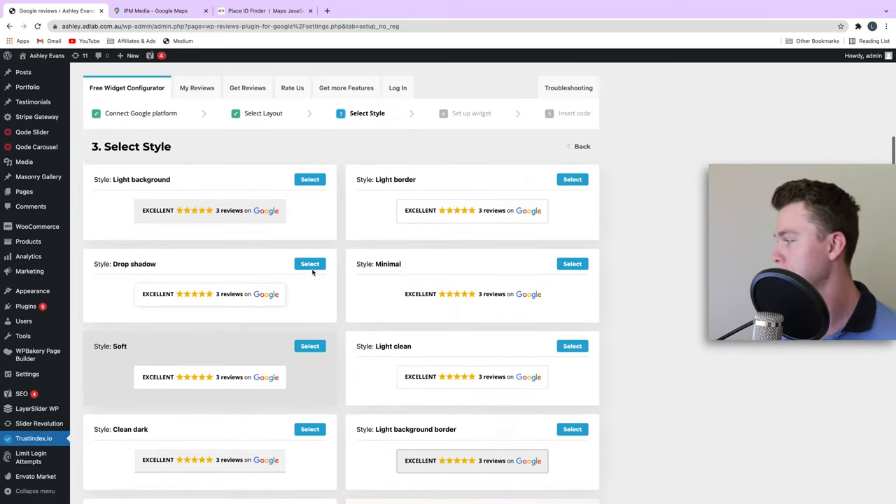
scroll(down, 3)
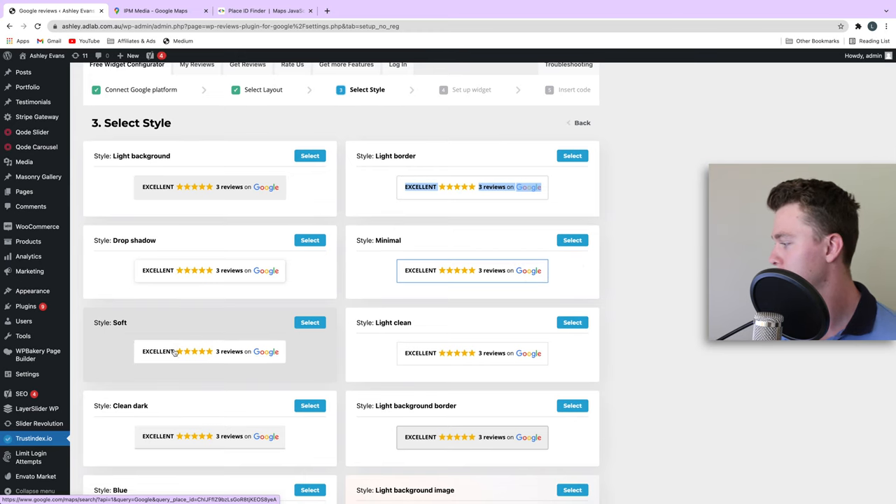
scroll(down, 3)
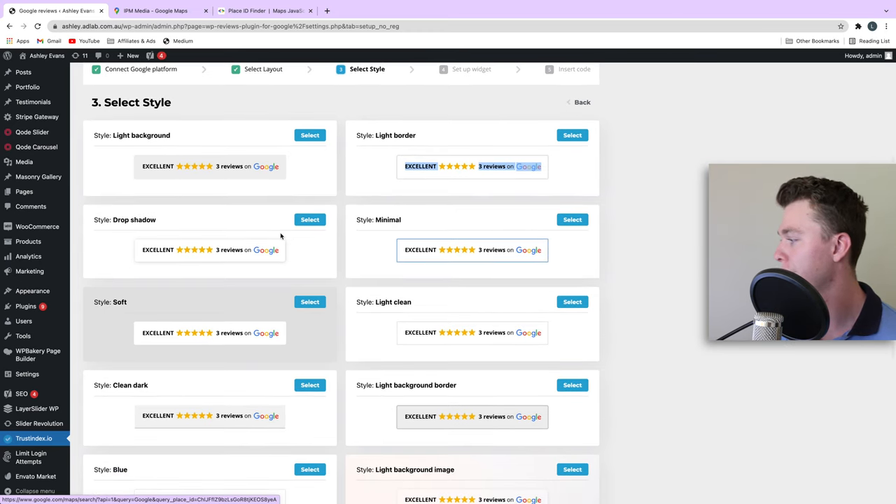
click(310, 219)
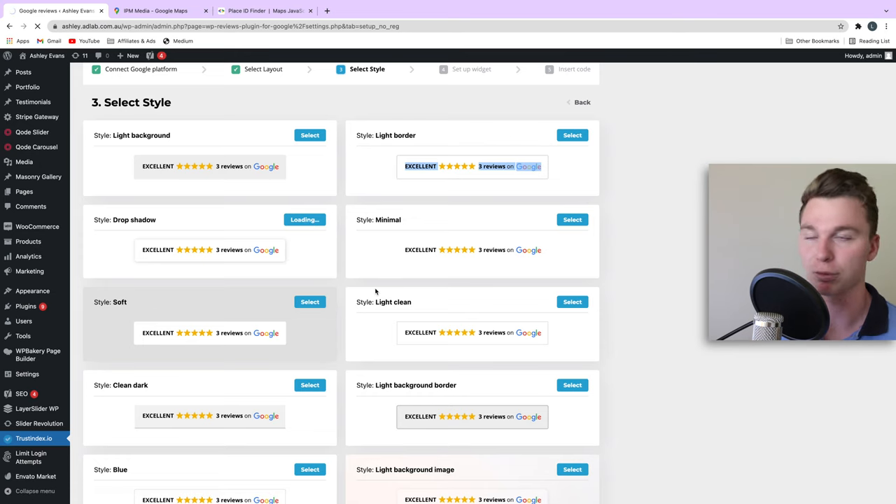
Step: Uncheck Enable mouseover animation and choose Save and get code
click(304, 219)
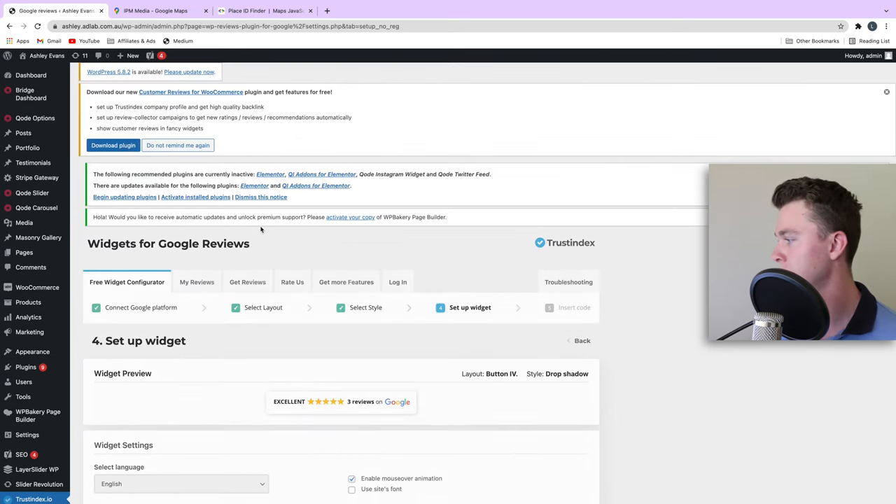
scroll(down, 3)
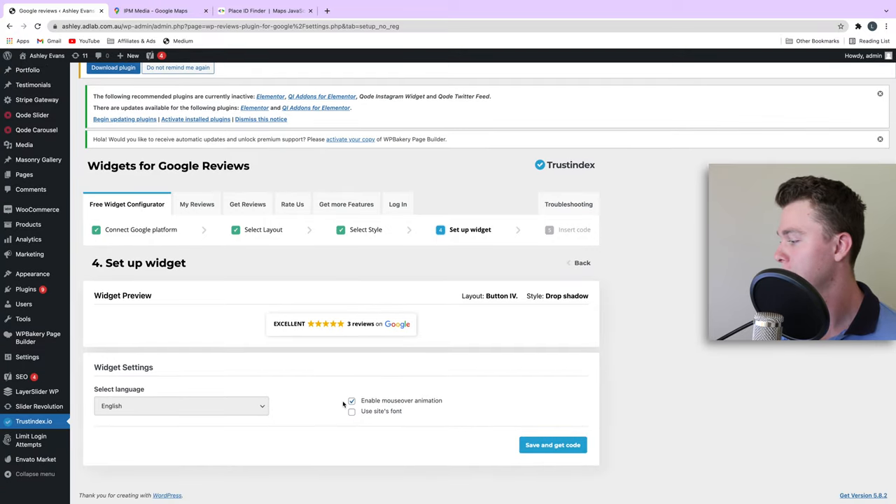
click(352, 400)
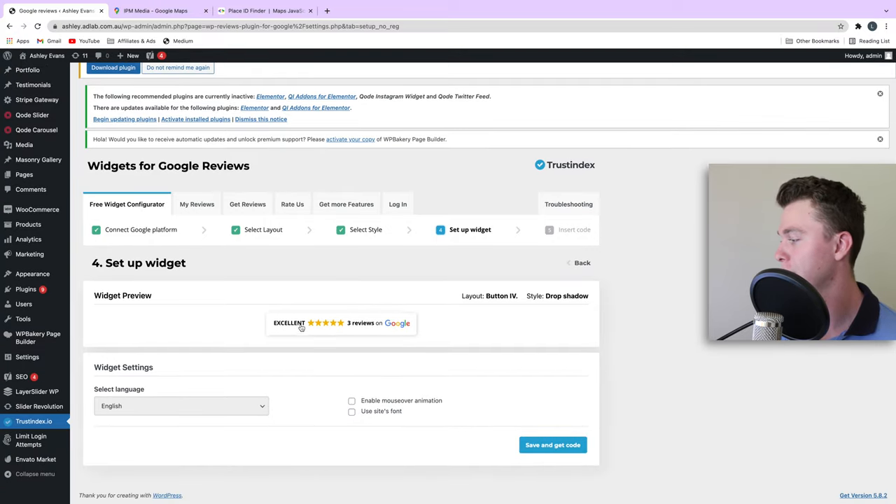
mouse_move(390, 420)
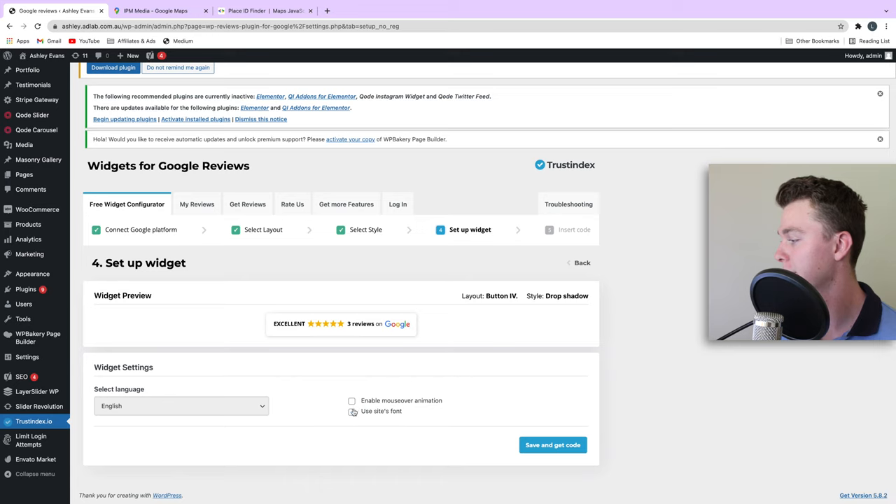
click(552, 444)
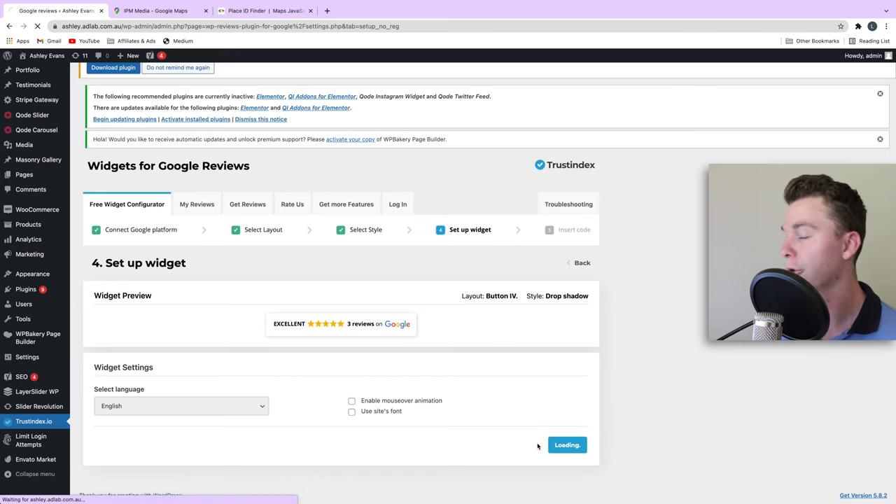
Step: Copy the Trustindex reviews widget shortcode to the clipboard
click(567, 444)
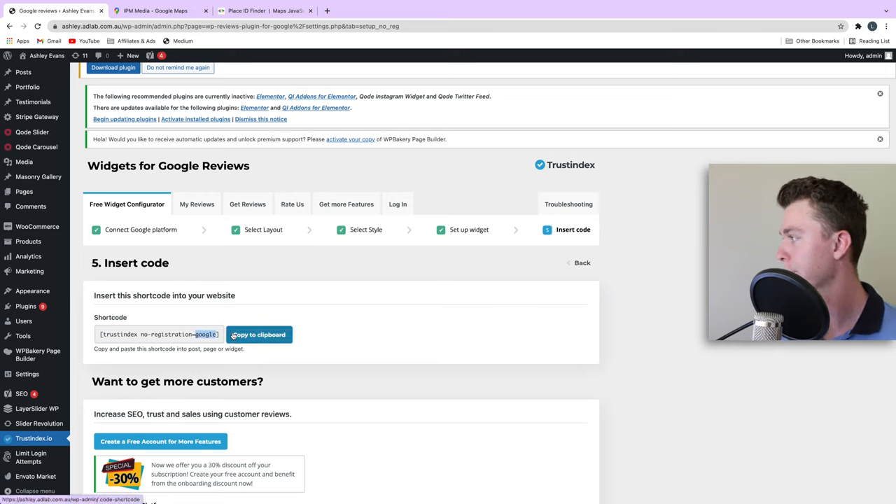
mouse_move(303, 326)
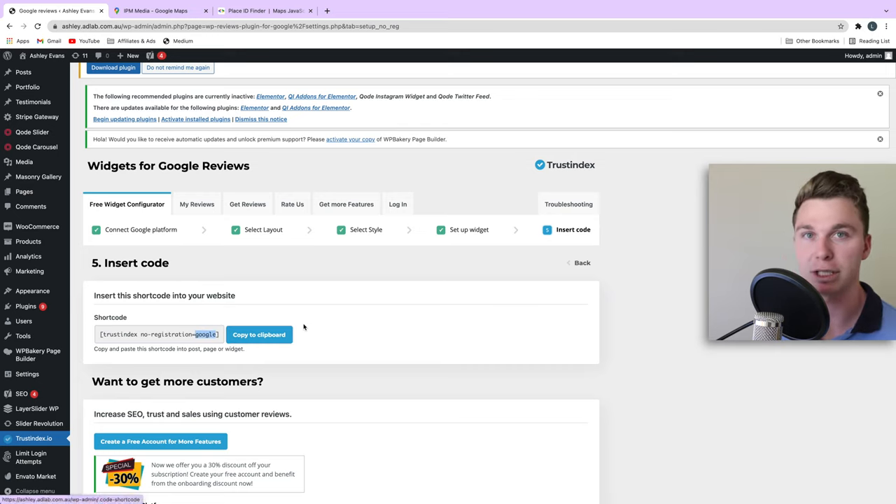
mouse_move(37, 117)
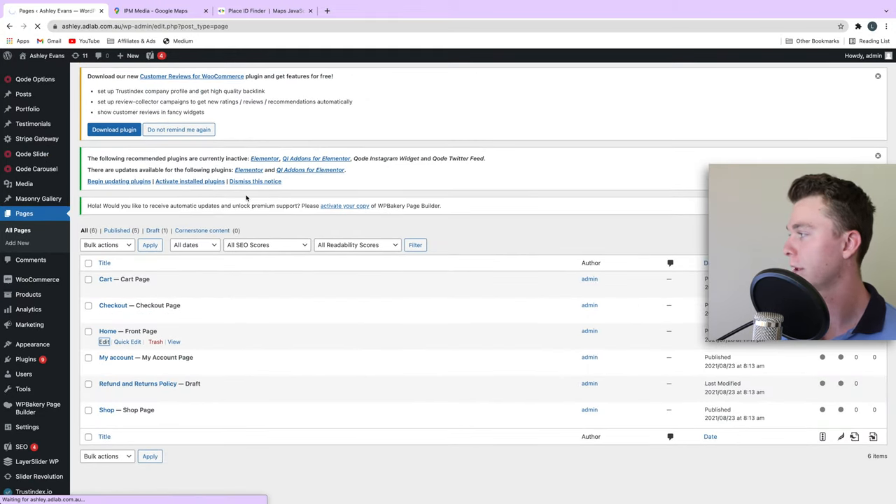
Step: Insert the Trustindex reviews shortcode into the Home page text block and update the page
click(103, 341)
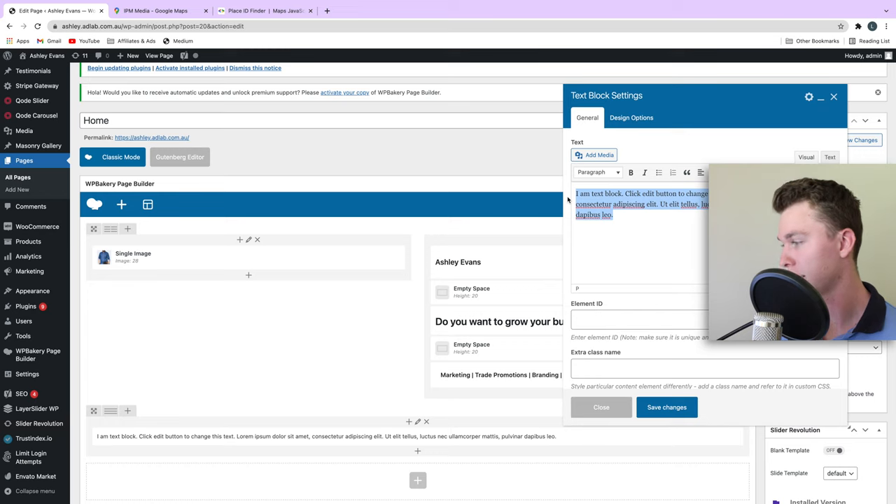
click(600, 406)
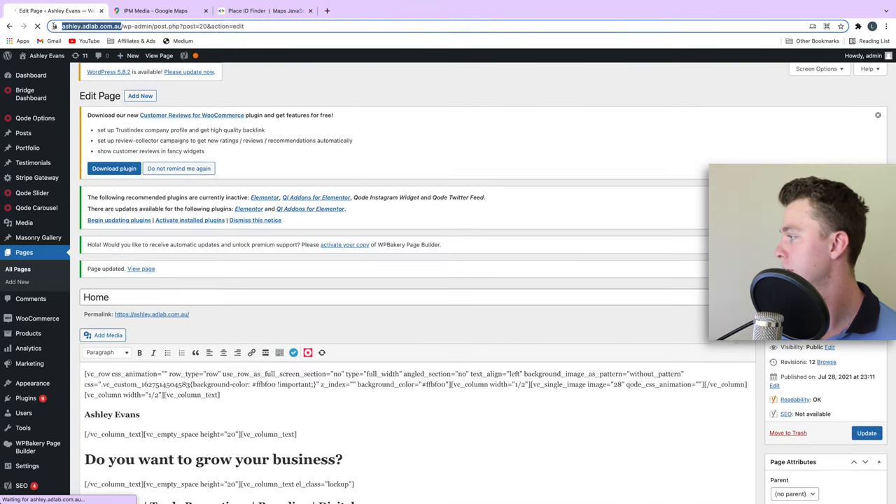
click(432, 11)
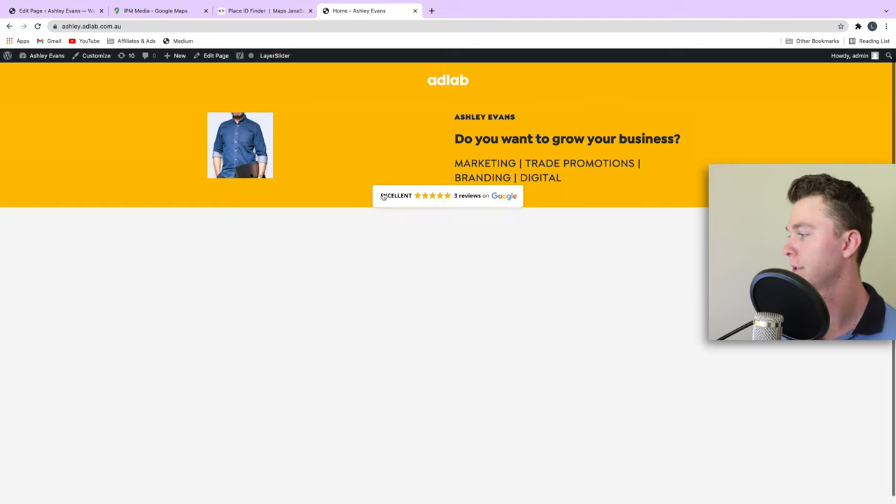
mouse_move(472, 205)
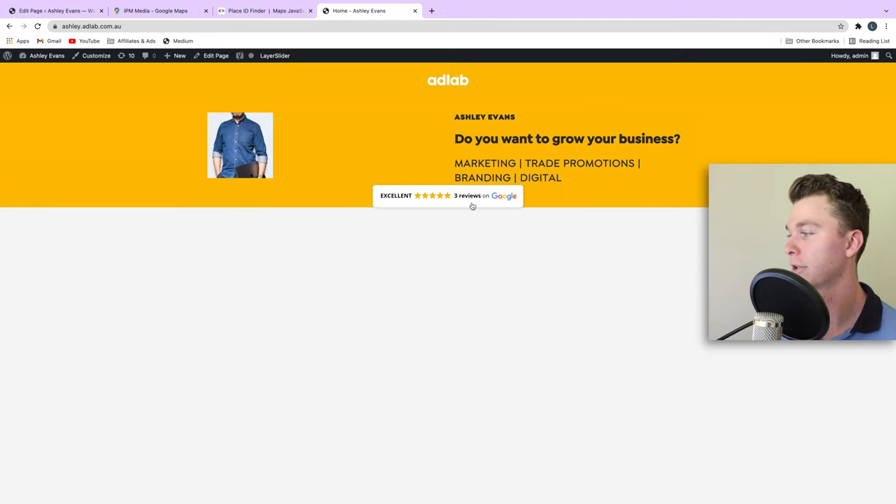
Step: Follow the EXCELLENT 3-reviews badge to the business's Google Maps reviews listing
click(448, 195)
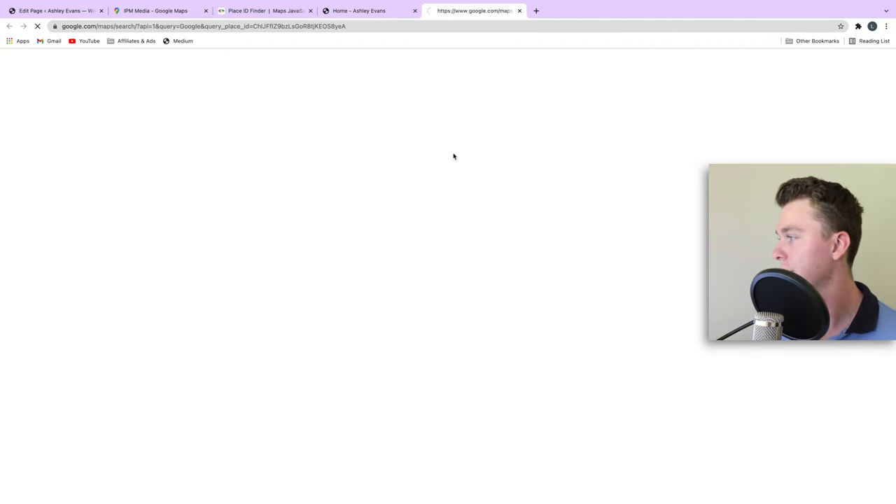